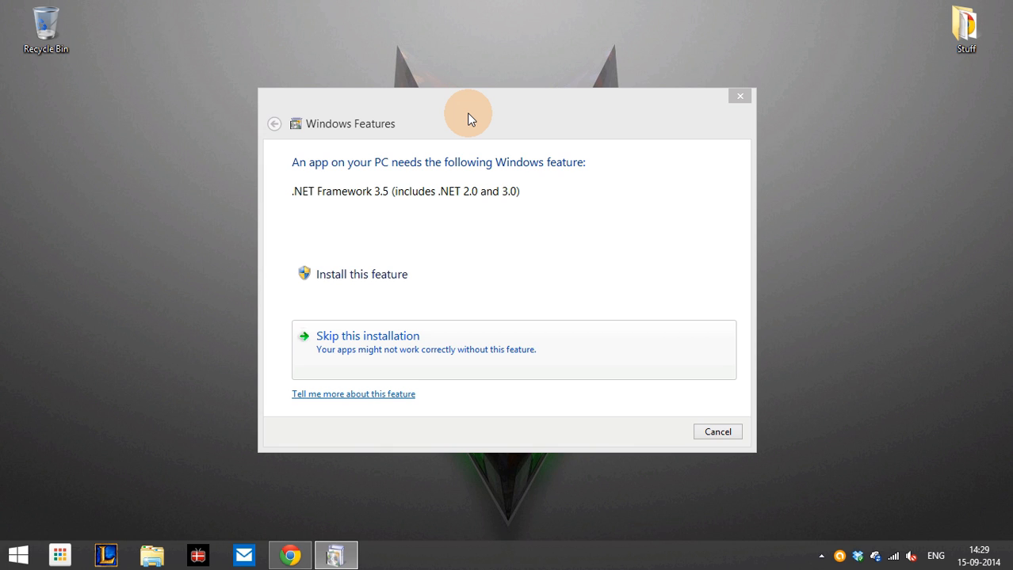
pyautogui.moveTo(431, 215)
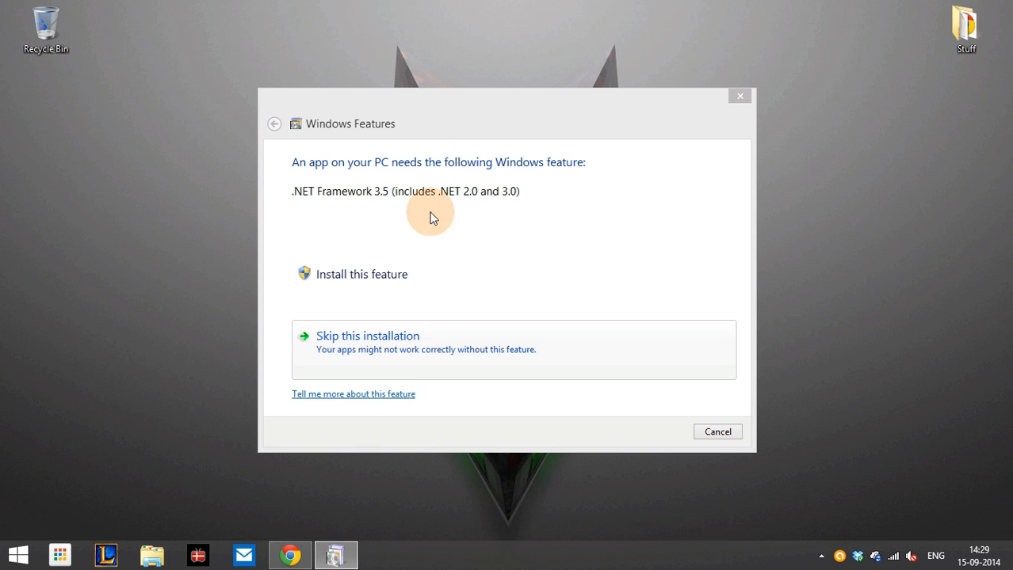
pyautogui.moveTo(507, 111)
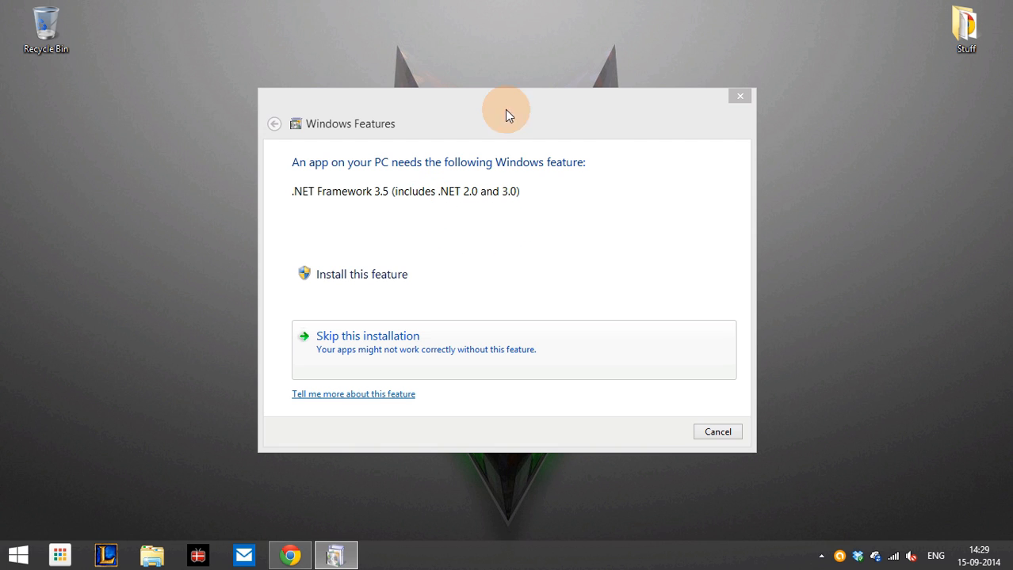
pyautogui.moveTo(402, 255)
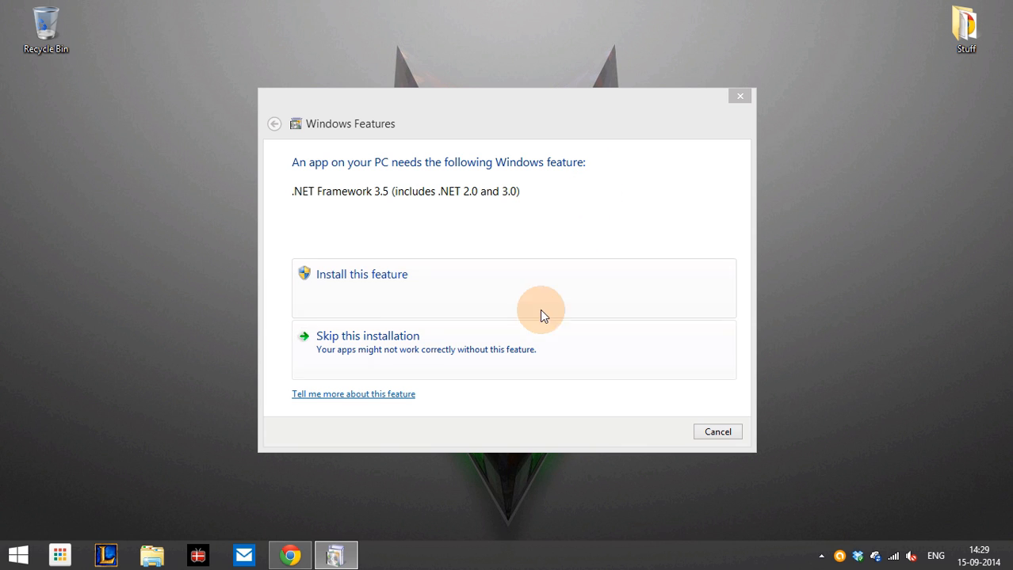
pyautogui.moveTo(453, 241)
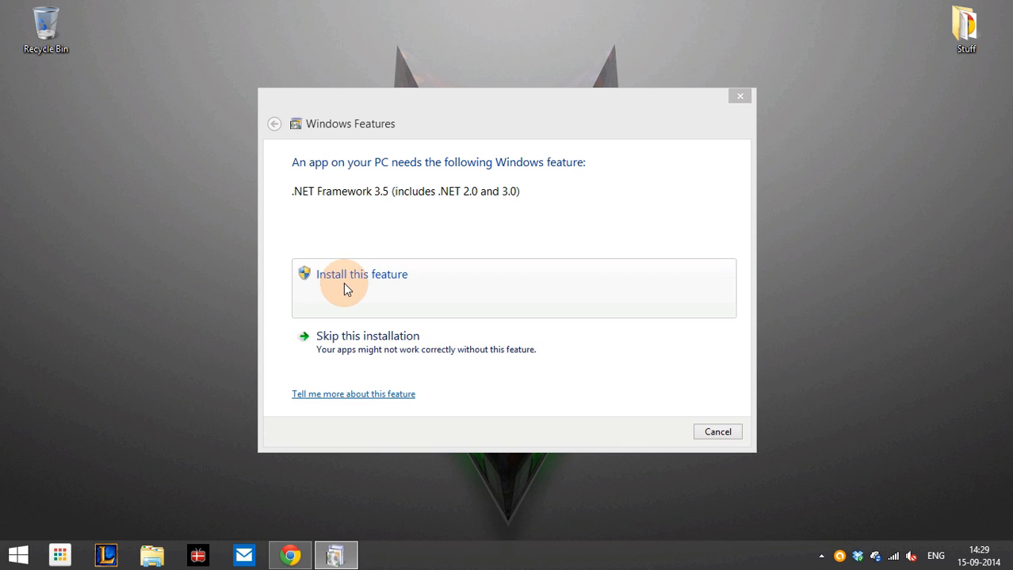
pyautogui.moveTo(477, 211)
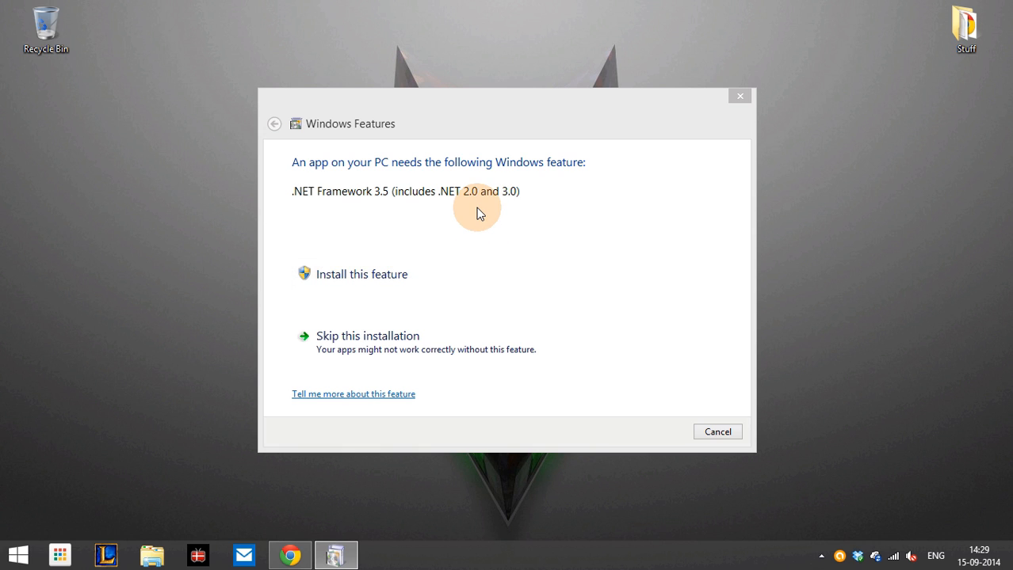
pyautogui.moveTo(513, 197)
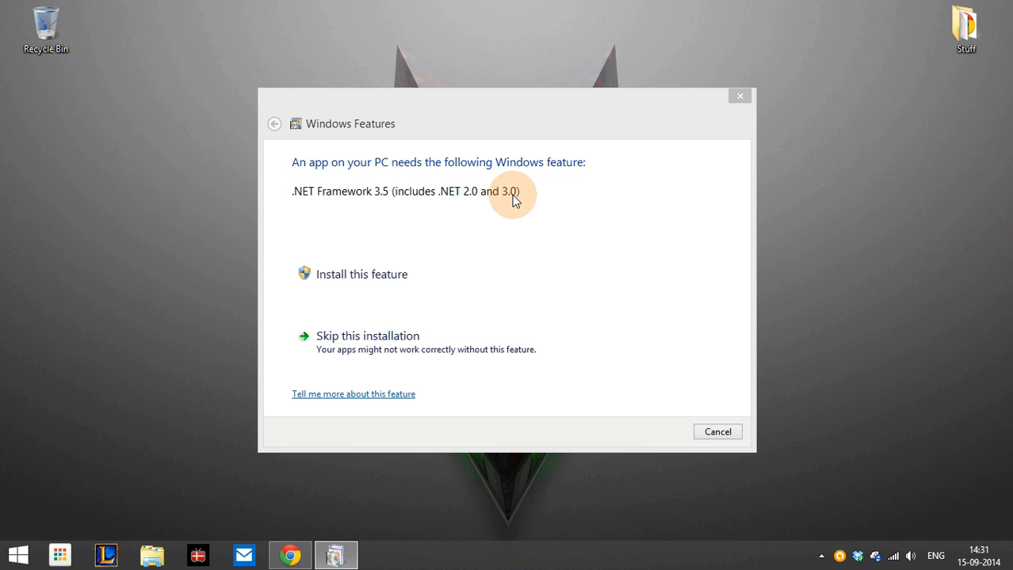
# Cancel the Windows Features prompt offering to install .NET Framework 3.5
pyautogui.click(716, 431)
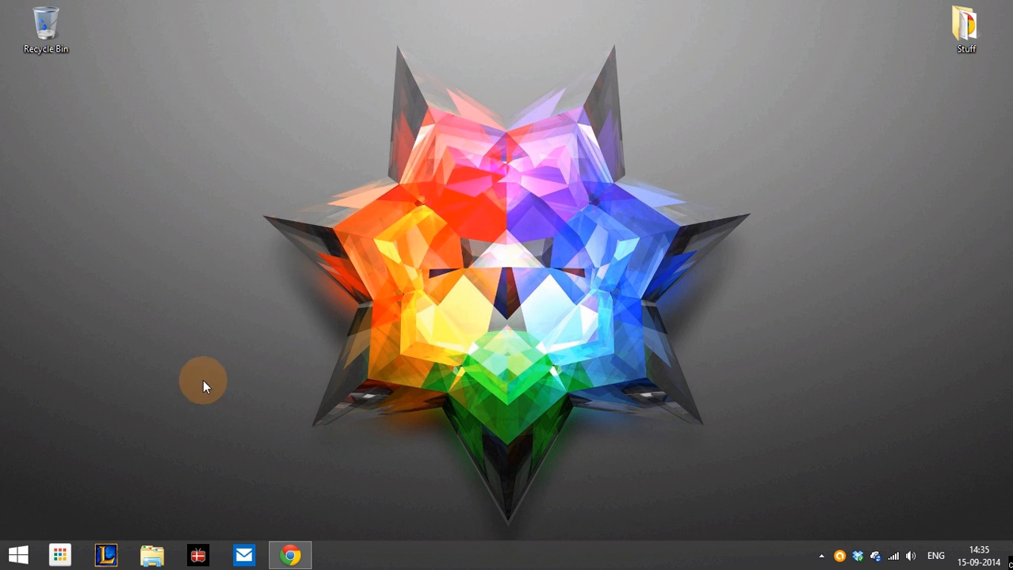
# Reach Programs and Features via the Start button's menu and Control Panel
pyautogui.rightClick(18, 555)
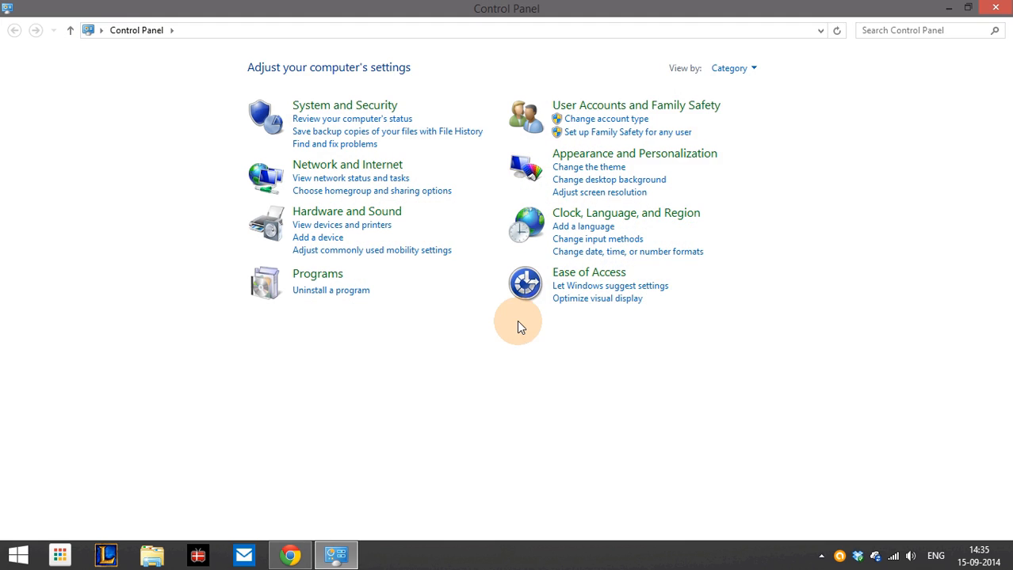
pyautogui.moveTo(339, 295)
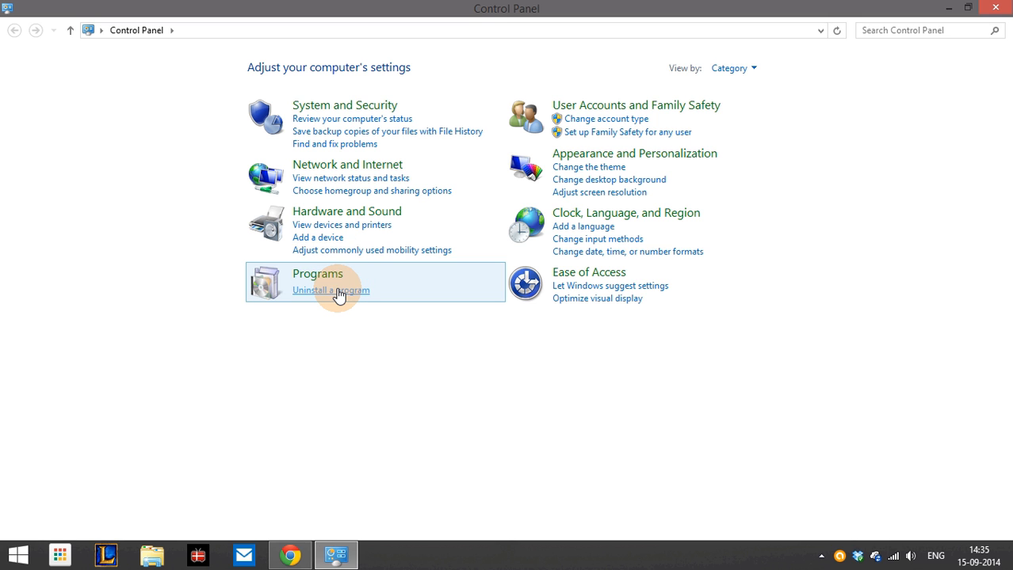
pyautogui.click(330, 290)
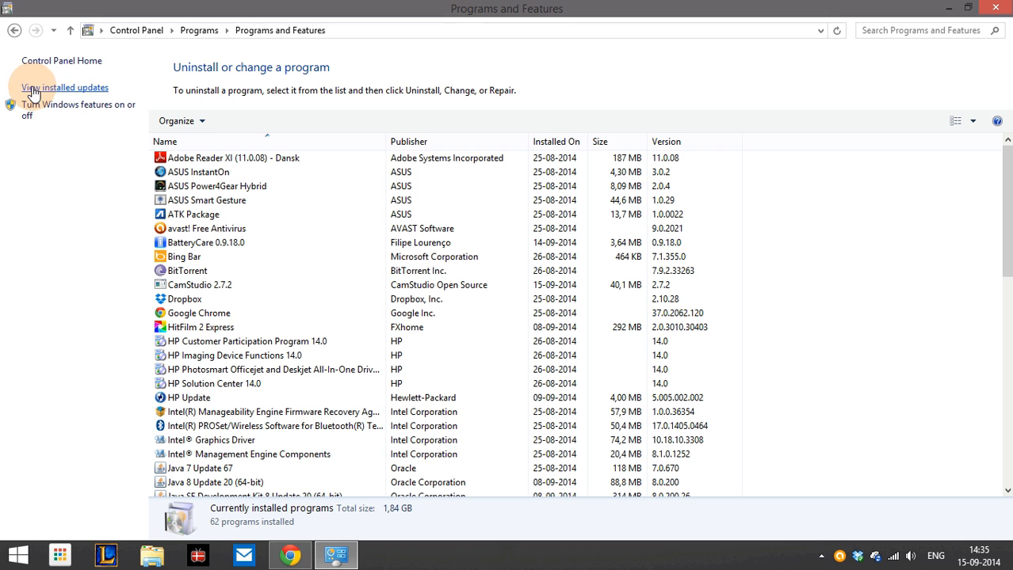
# Search the Installed Updates list for KB2966826 and find no matching items
pyautogui.click(63, 88)
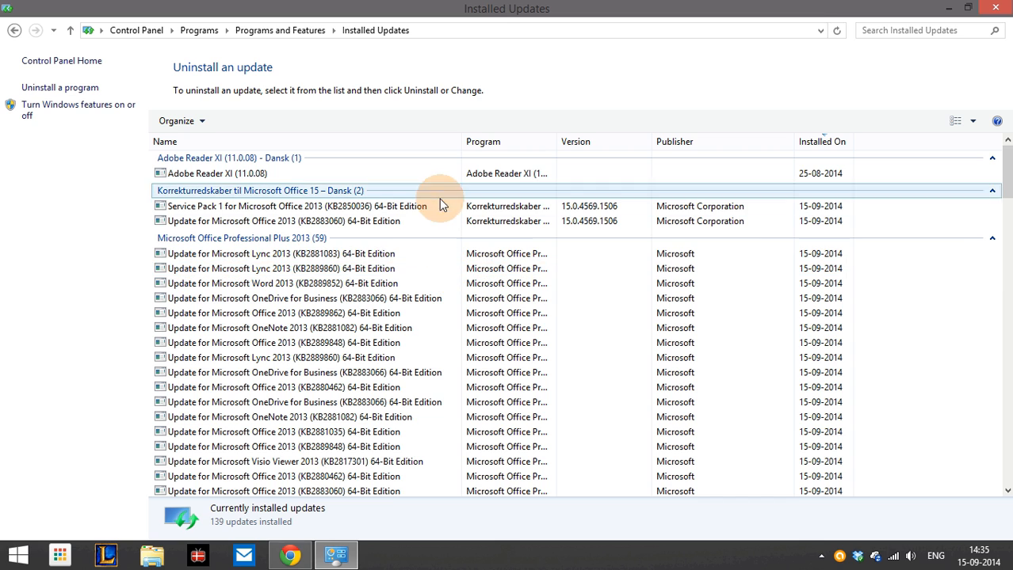
pyautogui.click(282, 254)
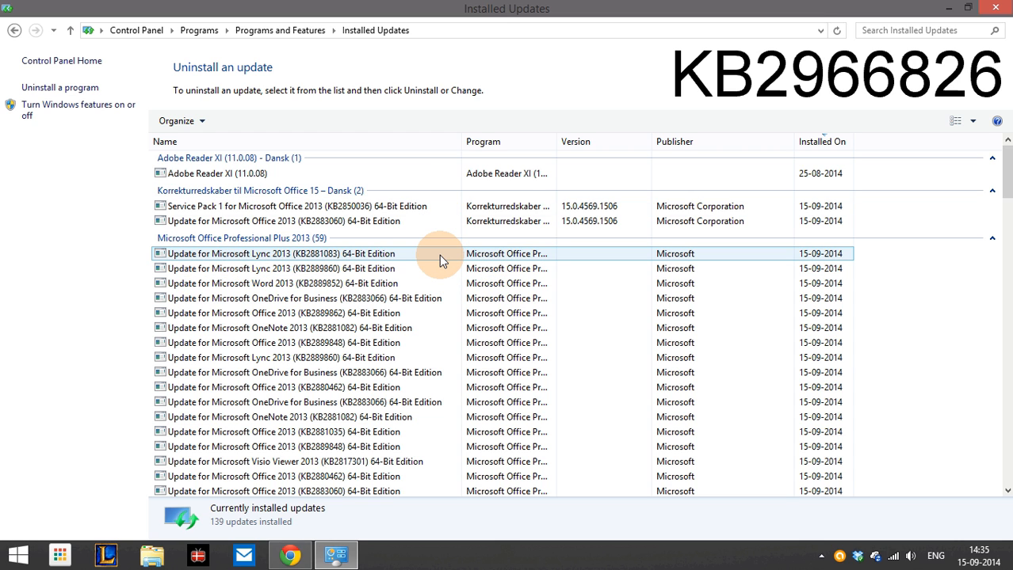
pyautogui.click(911, 30)
pyautogui.write('KB2966826')
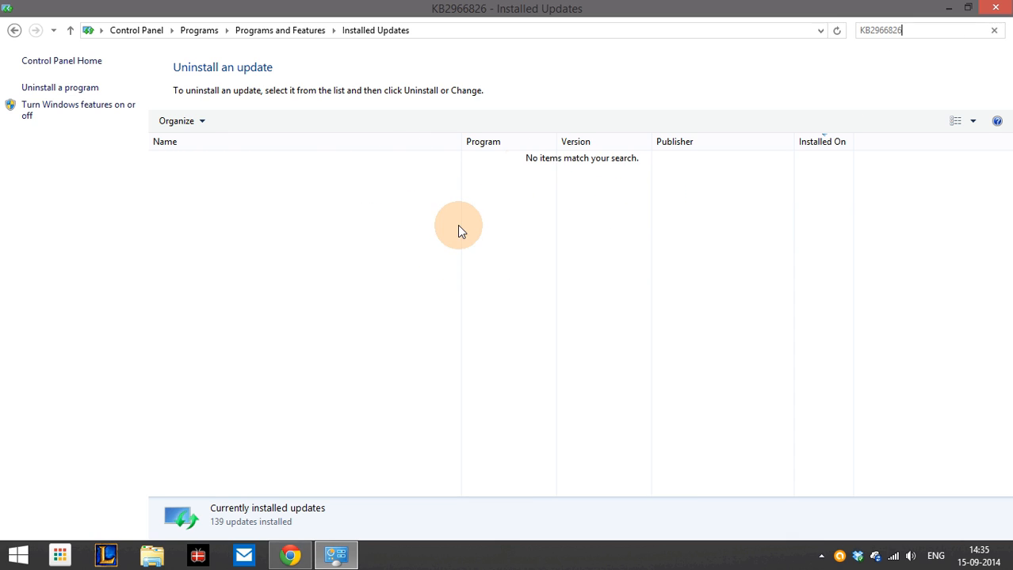
pyautogui.moveTo(702, 174)
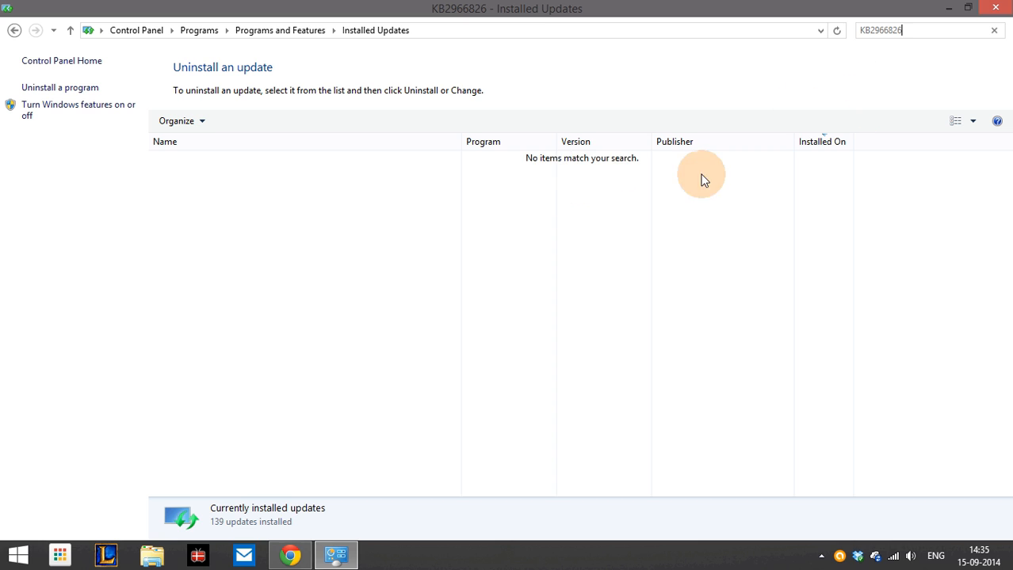
pyautogui.moveTo(783, 94)
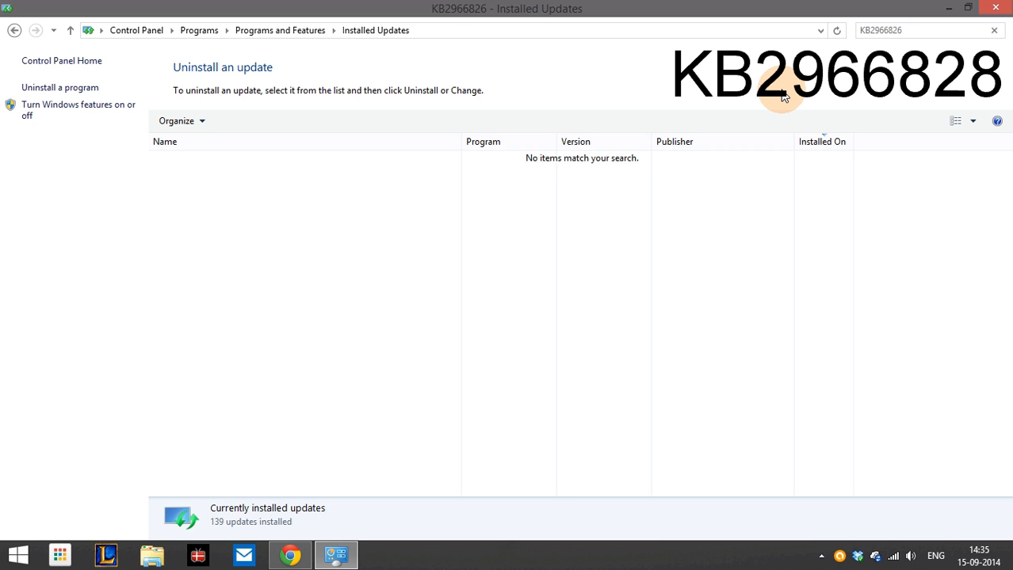
# Clear the search box so all 139 installed updates are listed again
pyautogui.click(992, 31)
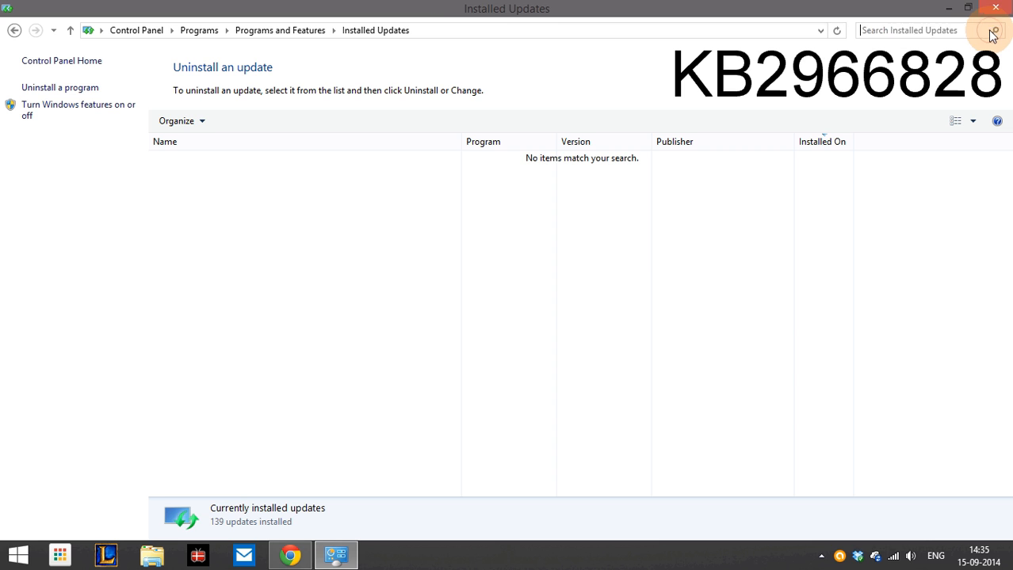
pyautogui.click(993, 30)
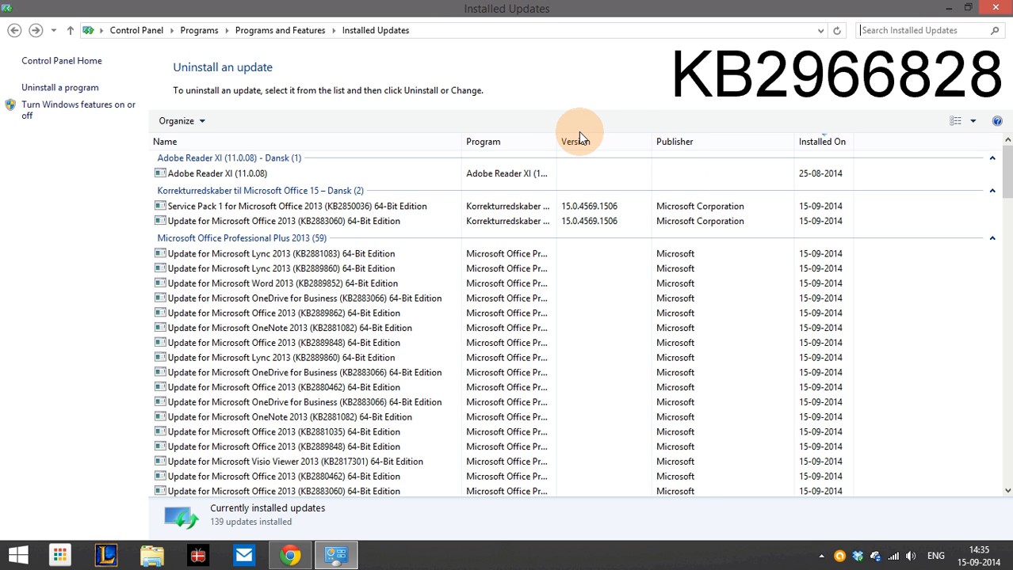
pyautogui.moveTo(510, 104)
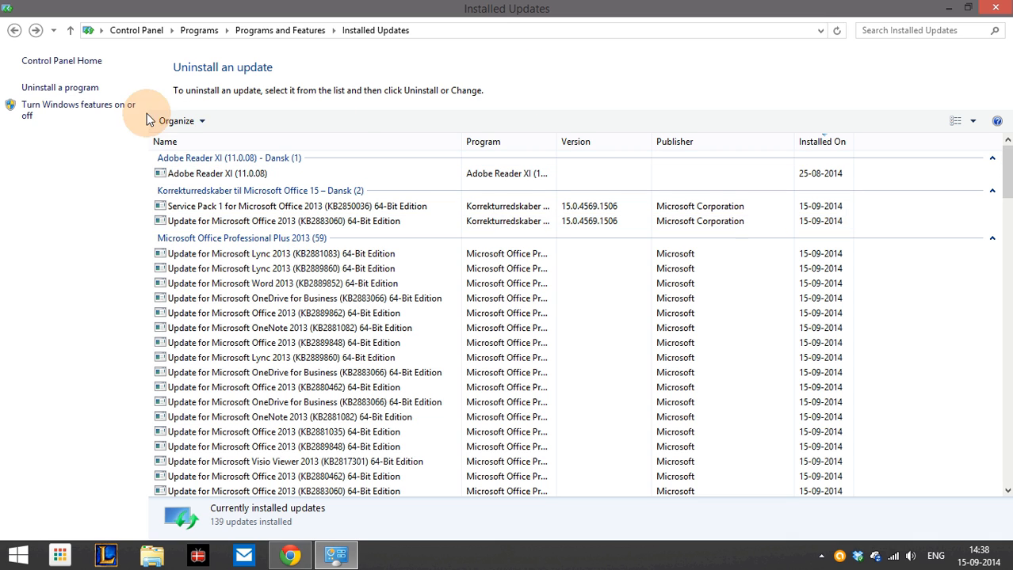
pyautogui.moveTo(16, 108)
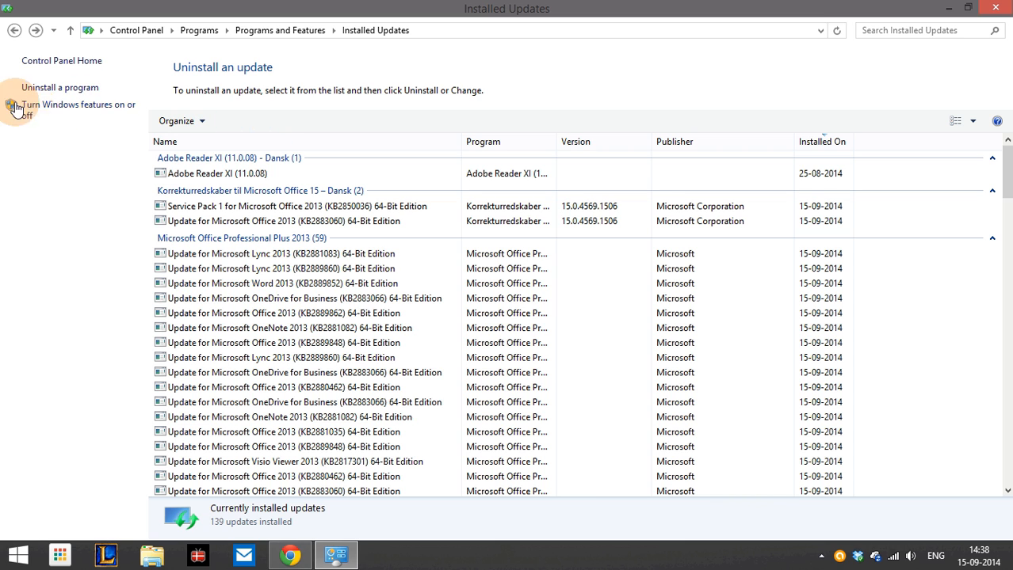
pyautogui.moveTo(60, 110)
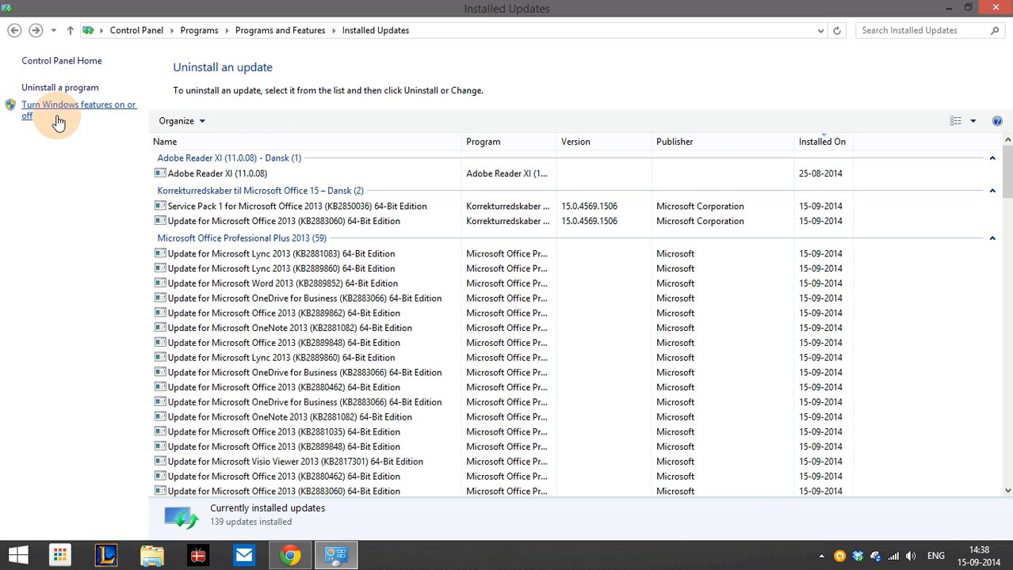
# Enable .NET Framework 3.5 (includes .NET 2.0 and 3.0) in Windows Features and confirm with OK
pyautogui.click(78, 109)
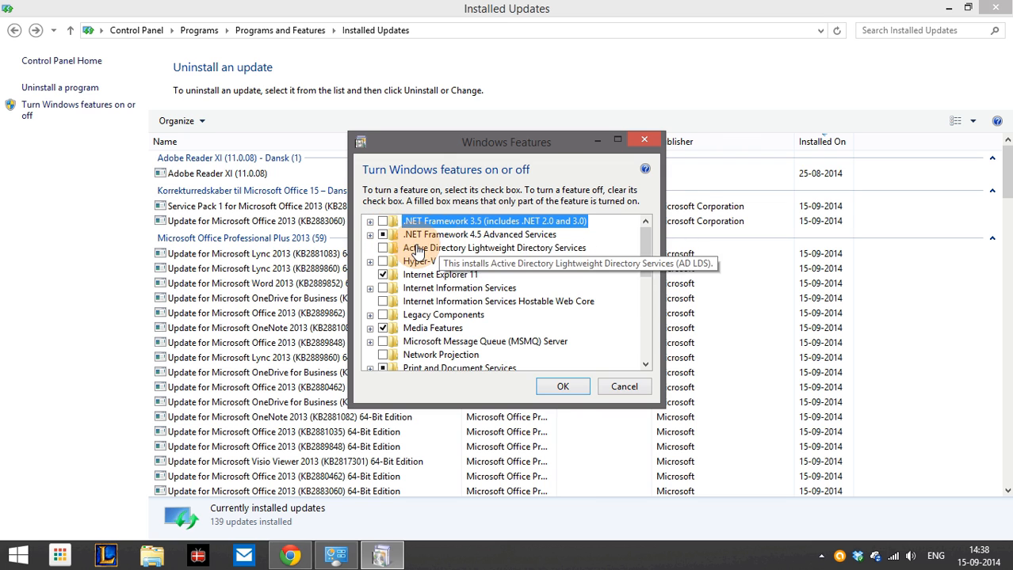
pyautogui.moveTo(485, 300)
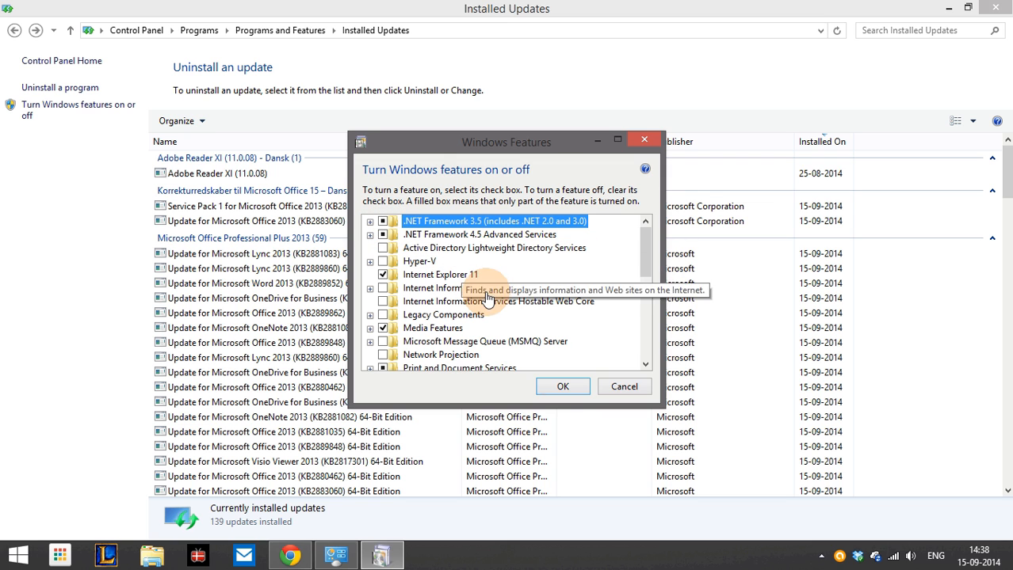
pyautogui.click(563, 386)
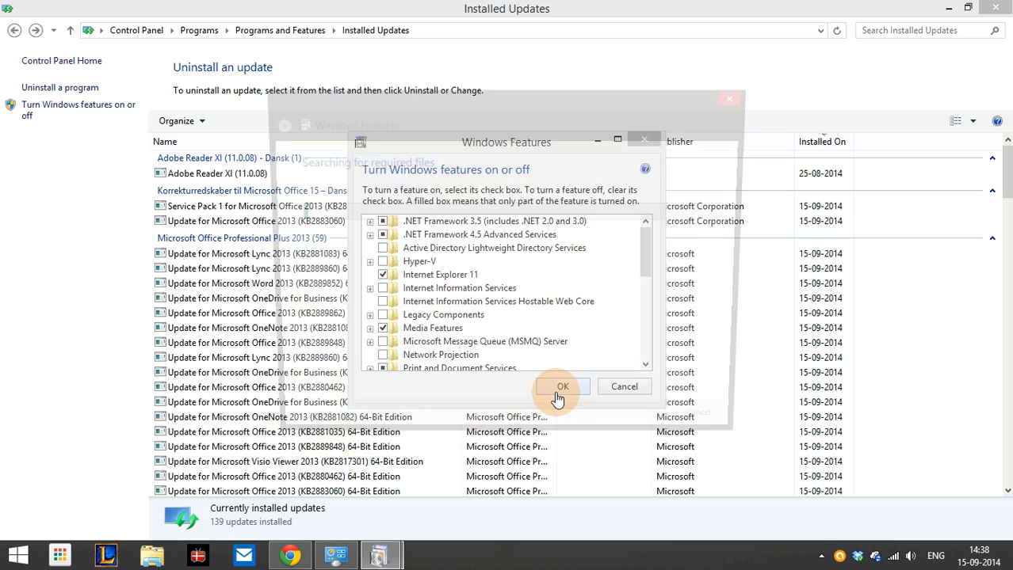
# Let the .NET 3.5 installation finish and close the 'completed the requested changes' notice
pyautogui.click(561, 387)
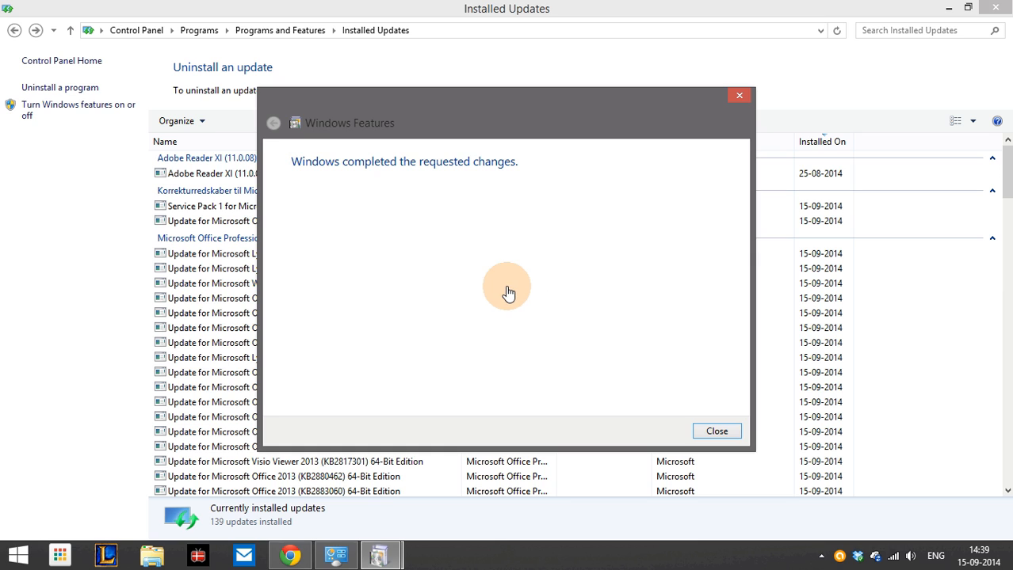
pyautogui.moveTo(431, 187)
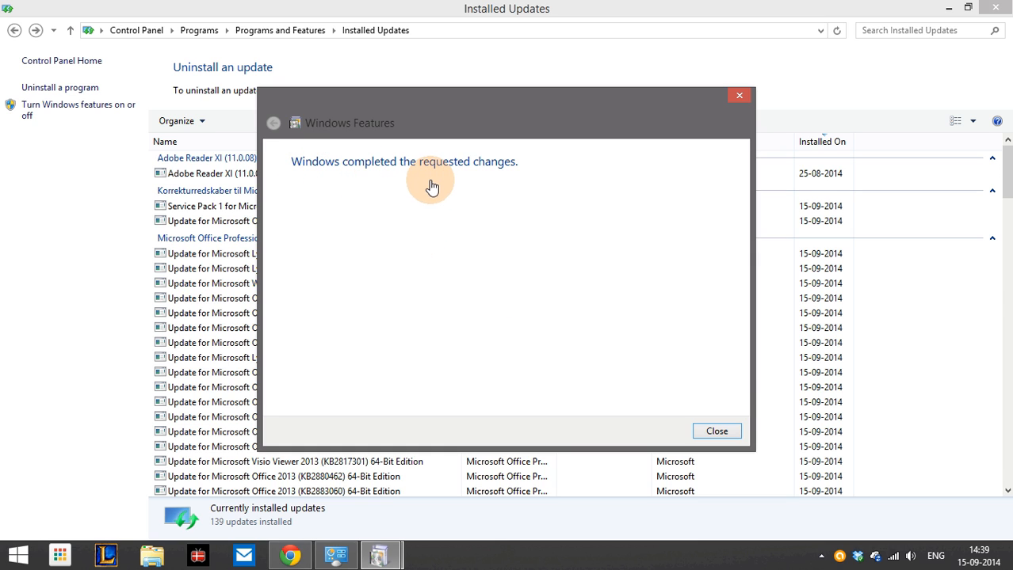
pyautogui.moveTo(421, 350)
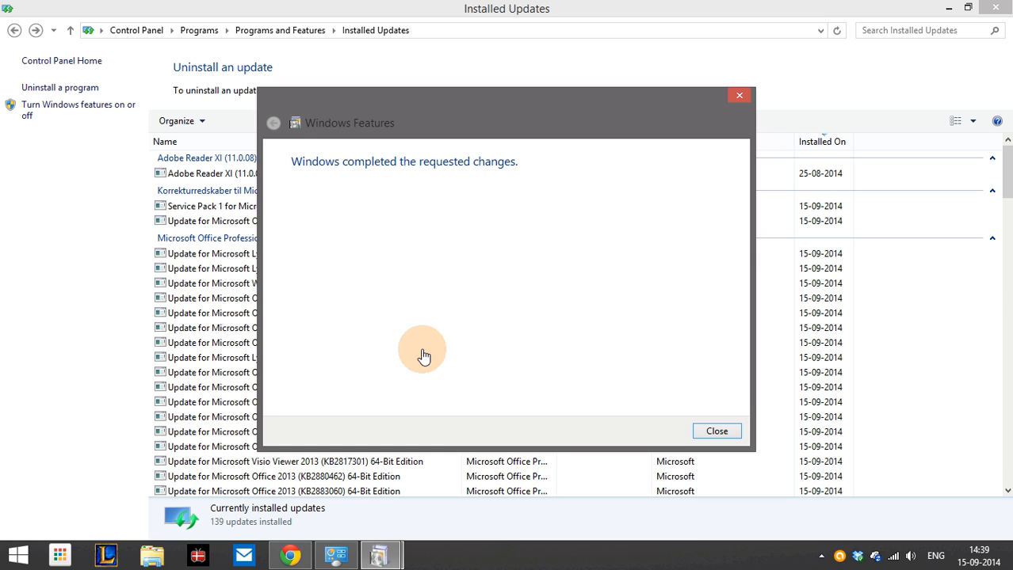
pyautogui.moveTo(574, 289)
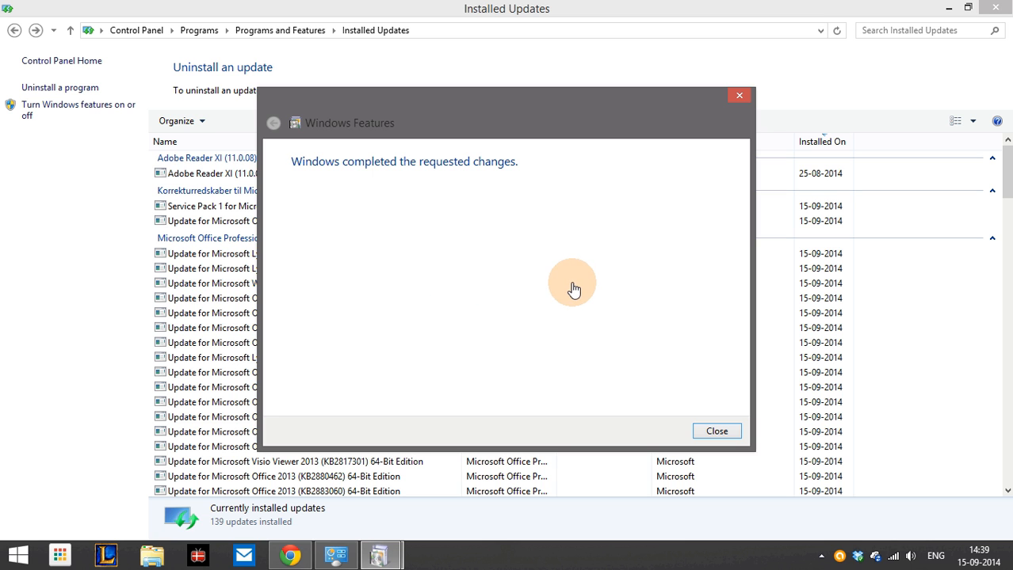
pyautogui.click(717, 431)
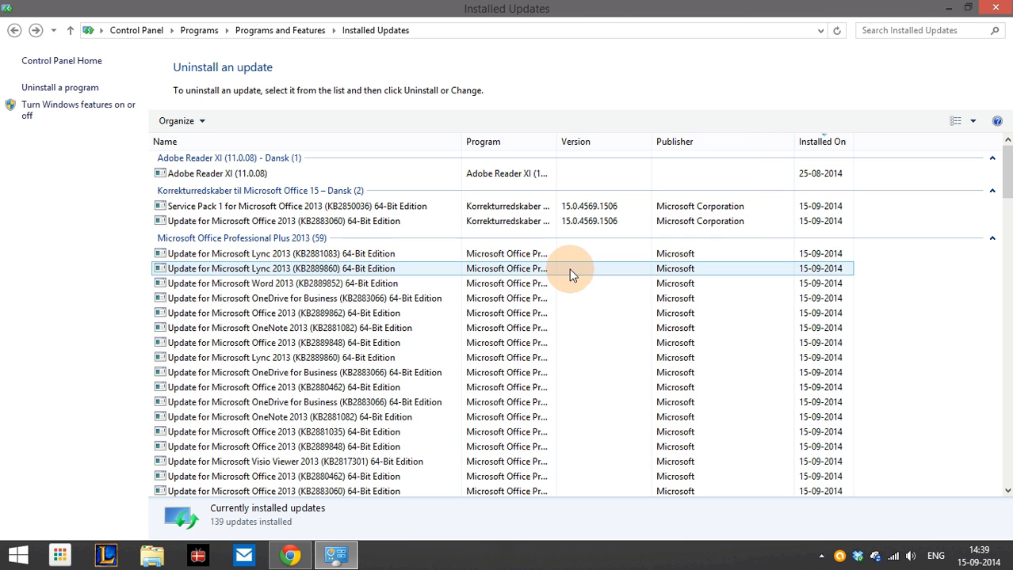